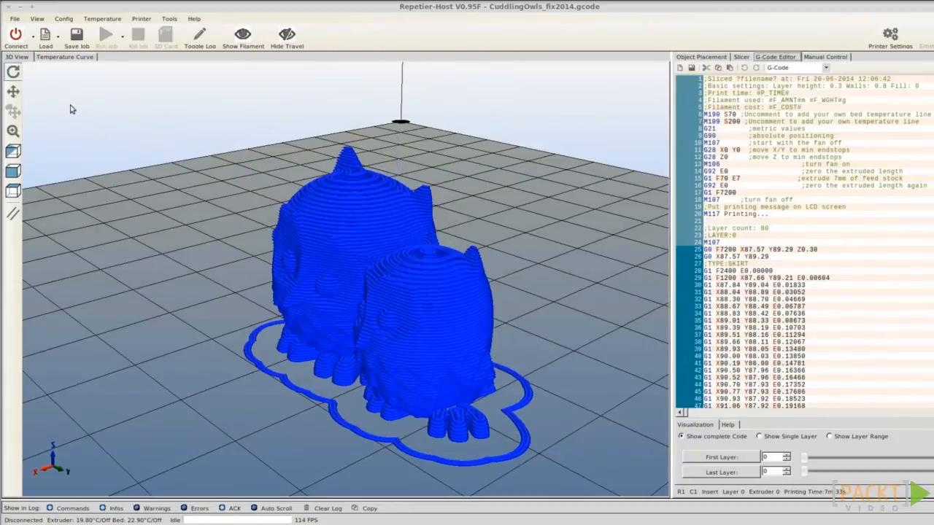
Step: Connect Repetier-Host to the printer with the sliced owl G-code loaded
click(16, 37)
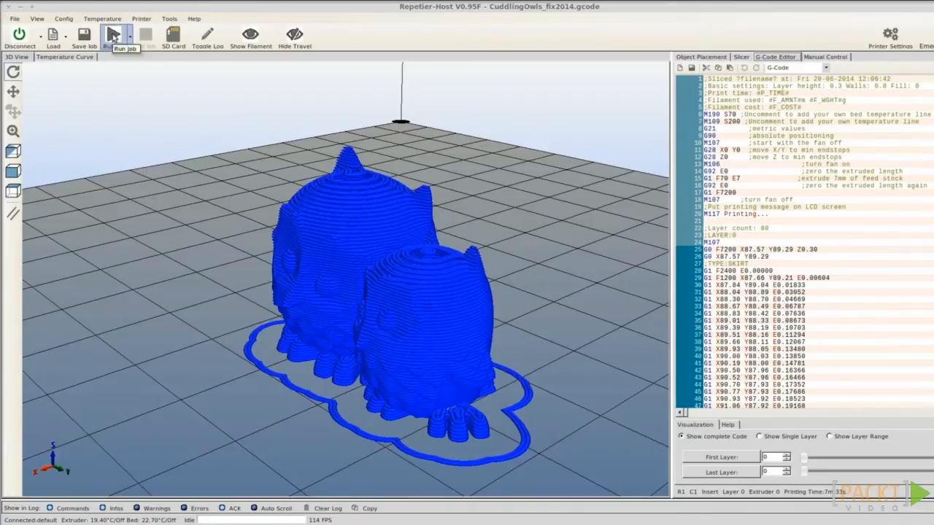
click(115, 35)
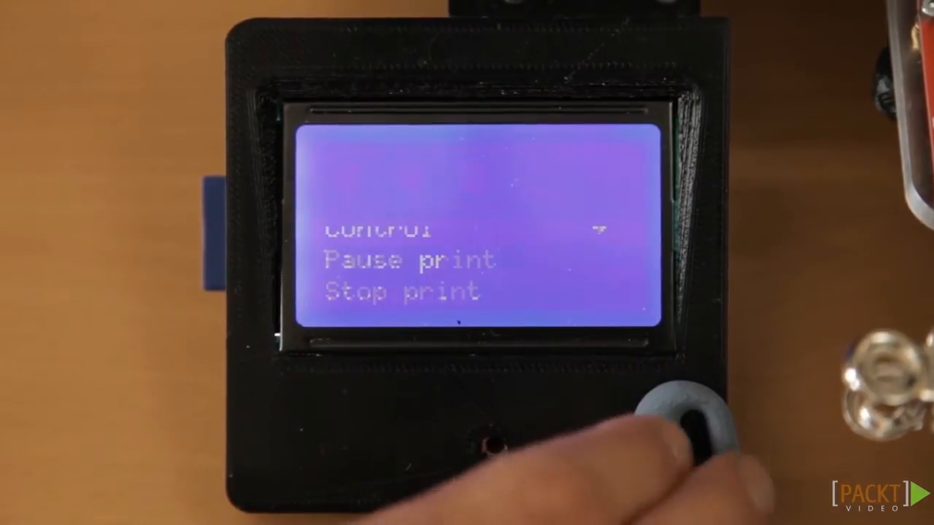
Step: Open the LCD main menu and enter Tune for nozzle, bed, fan and flow
click(690, 430)
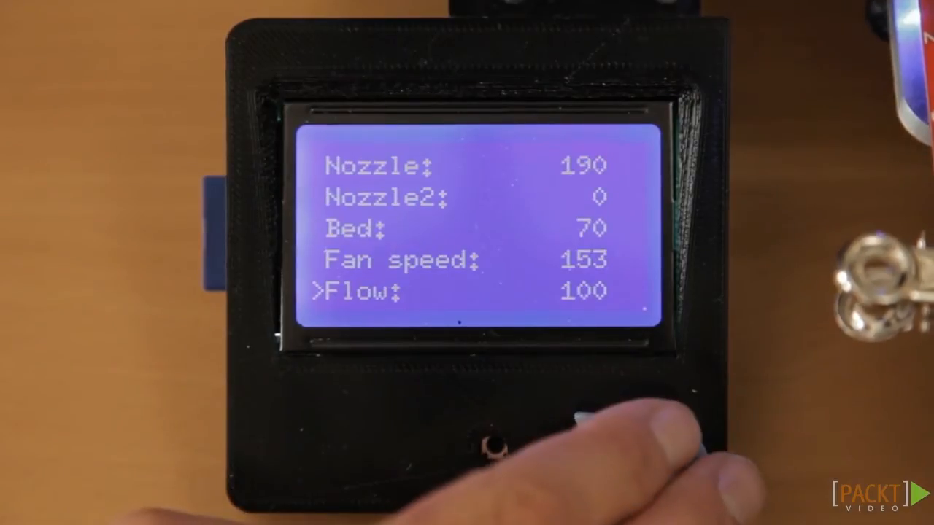
click(496, 445)
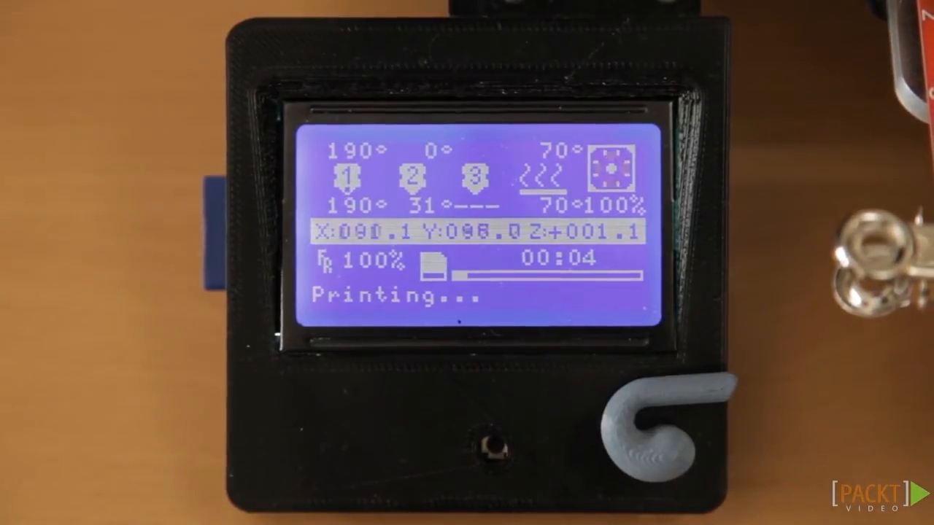
Step: Press the LCD knob to reopen the main print menu from the info screen
click(496, 438)
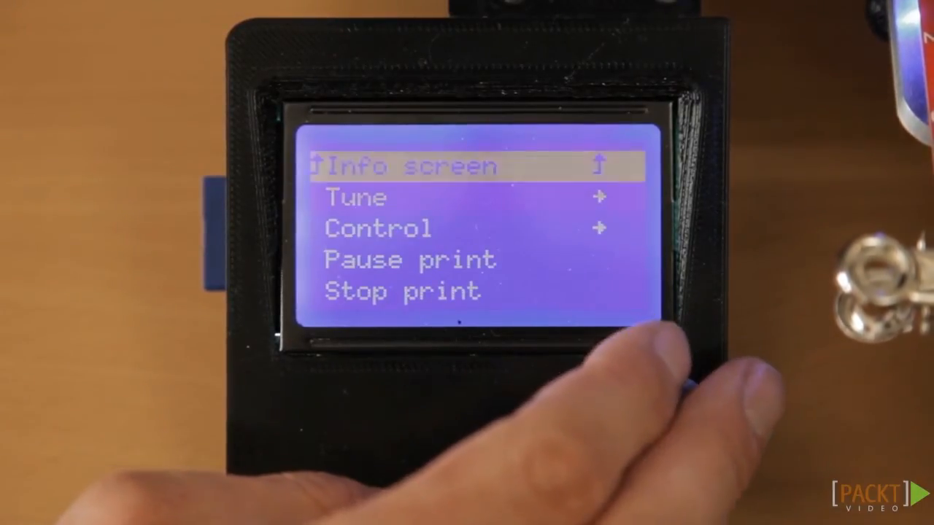